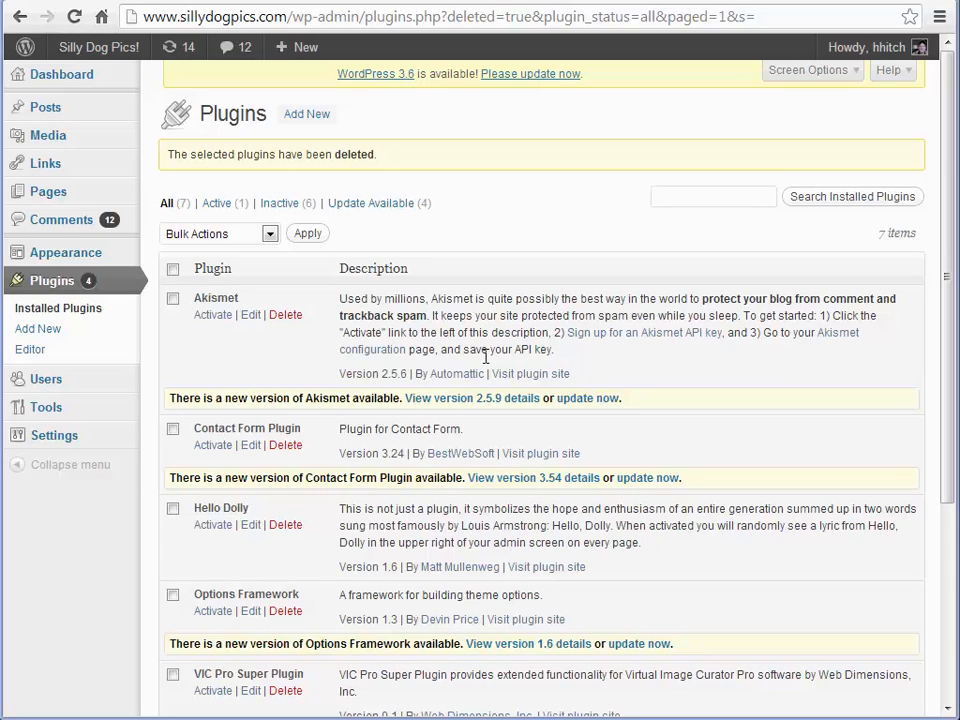
mouse_move(535, 258)
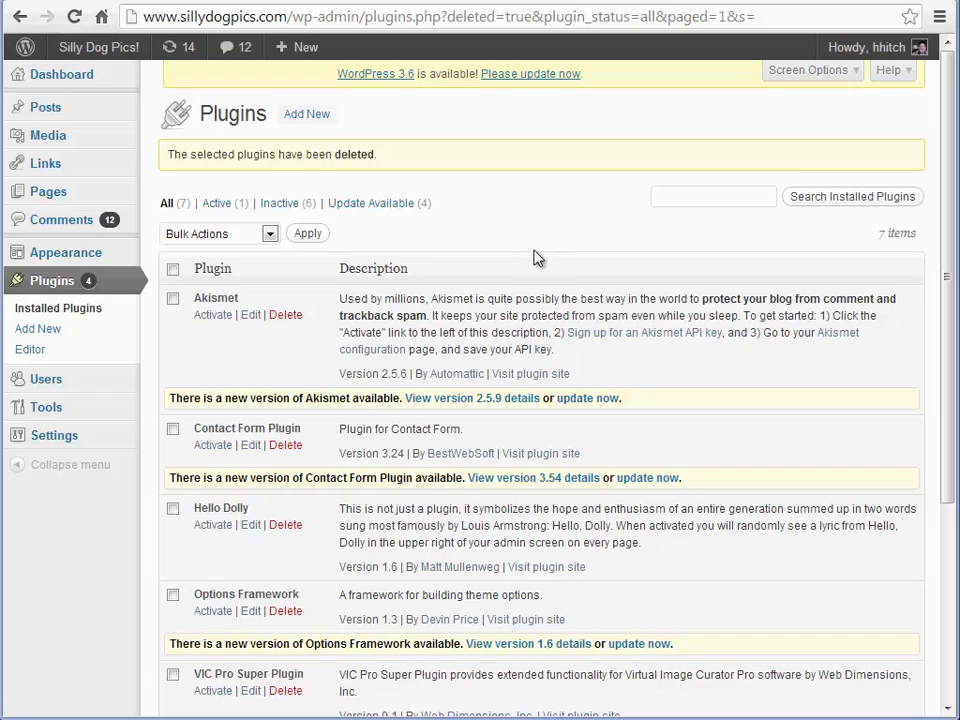
mouse_move(550, 250)
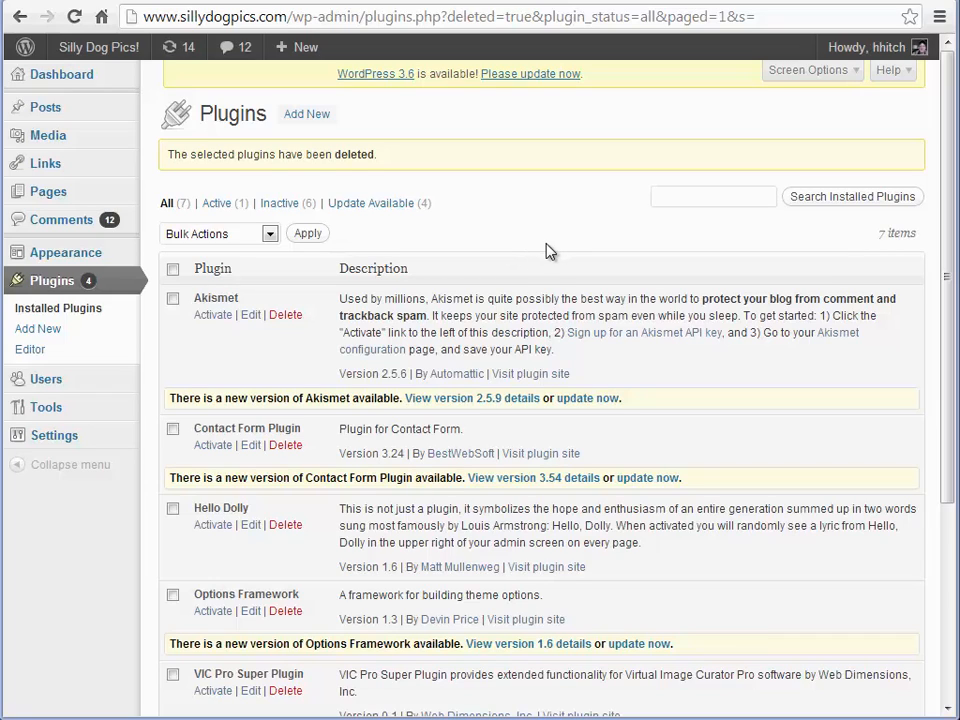
mouse_move(540, 247)
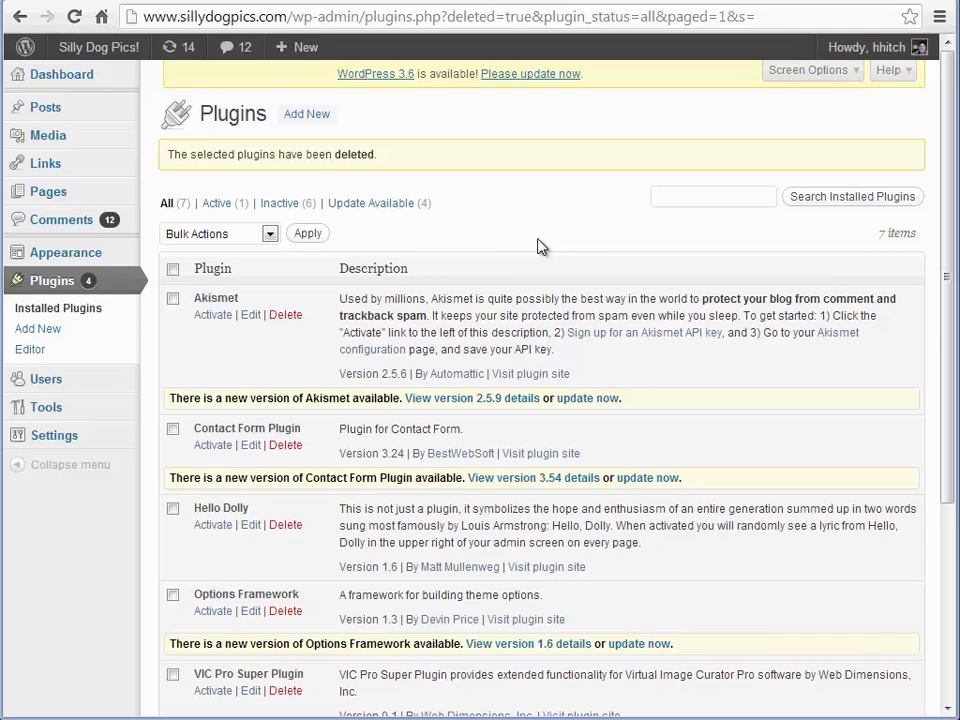
mouse_move(40, 328)
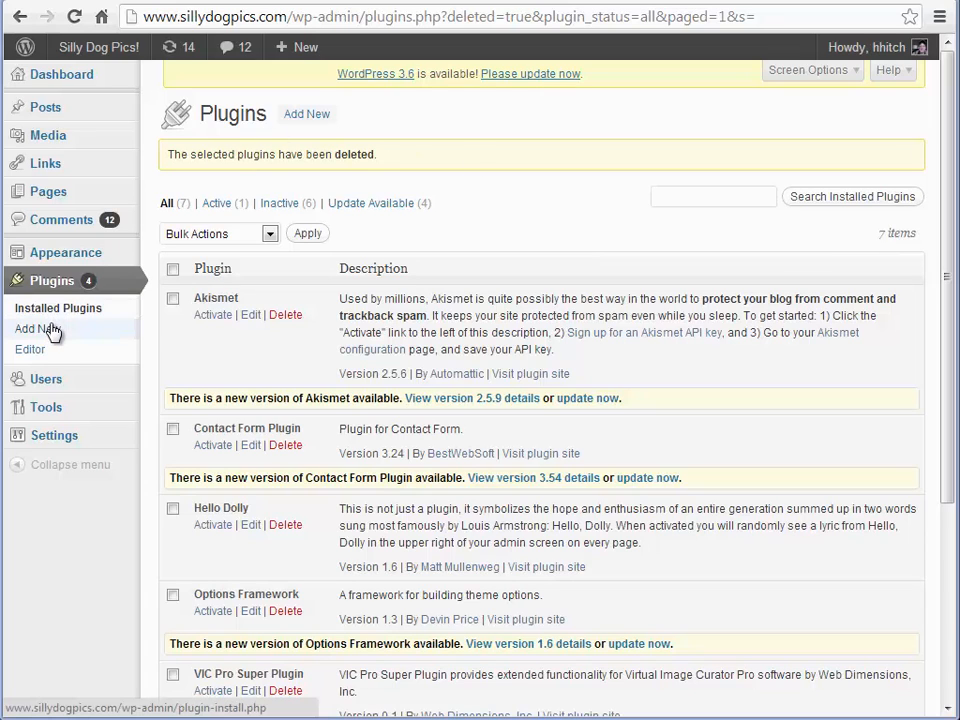
Reach the Install Plugins upload form for adding a plugin as a .zip file.
left_click(37, 328)
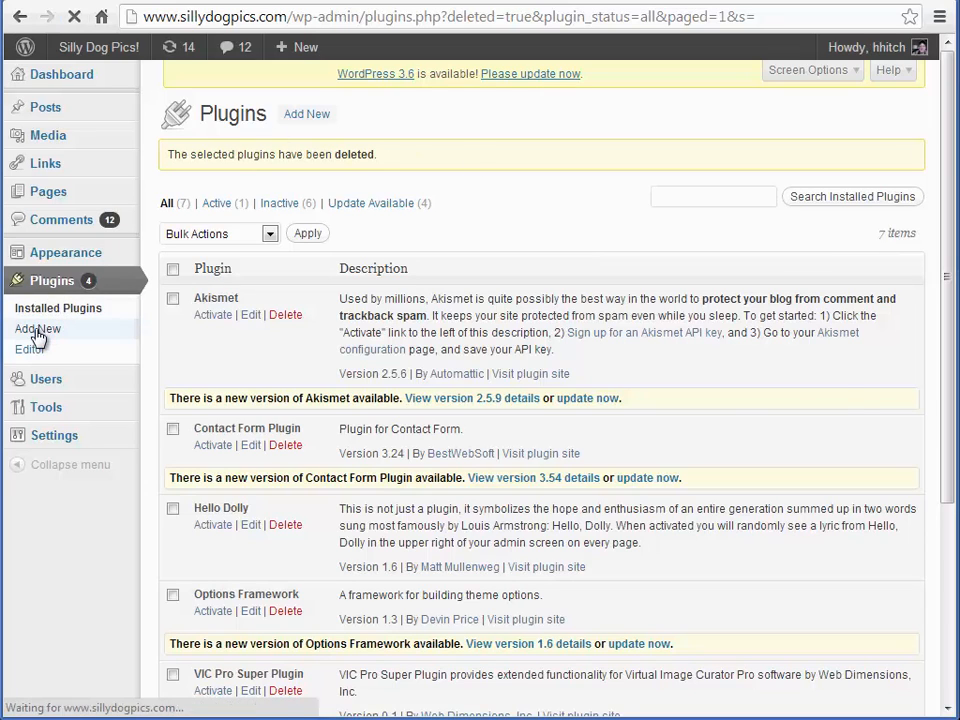
left_click(38, 328)
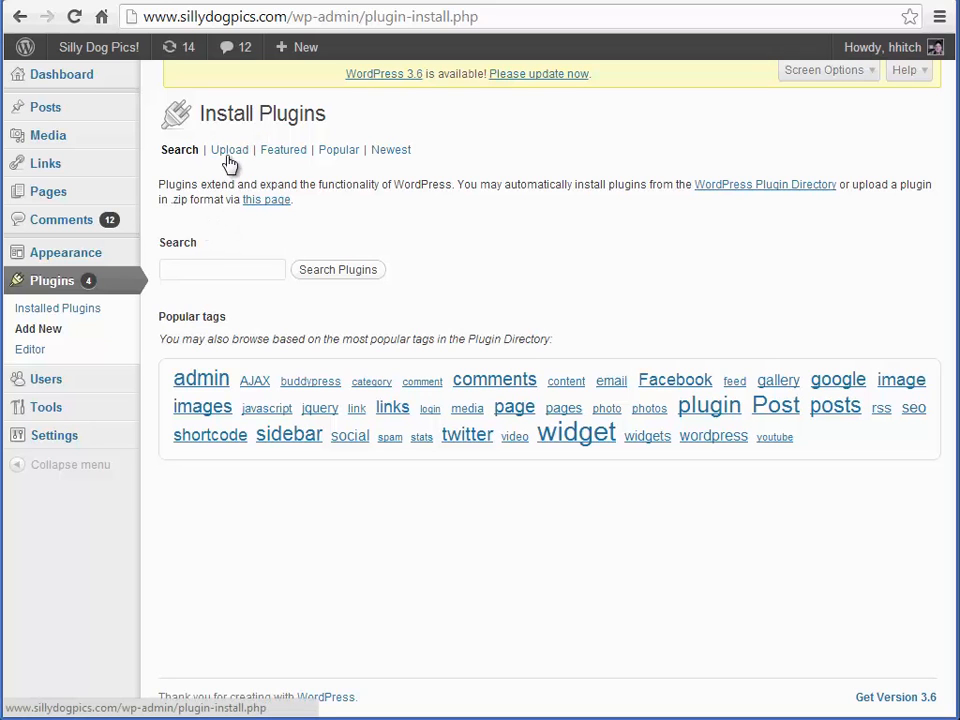
left_click(229, 149)
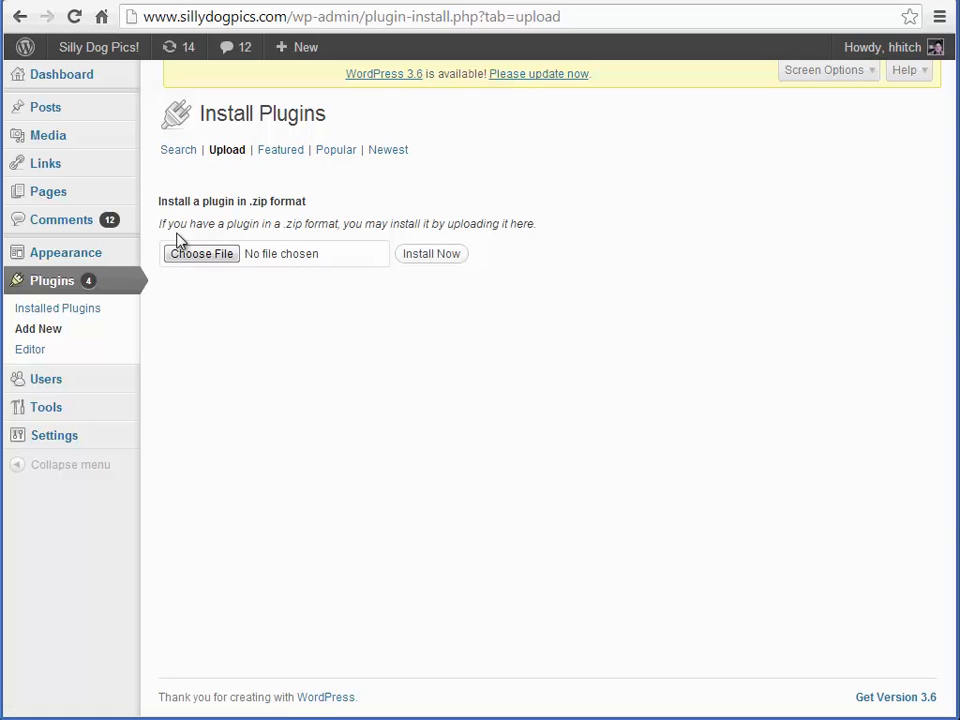
Pick ga-reader-1.1.zip from its folder as the plugin file to upload.
left_click(201, 253)
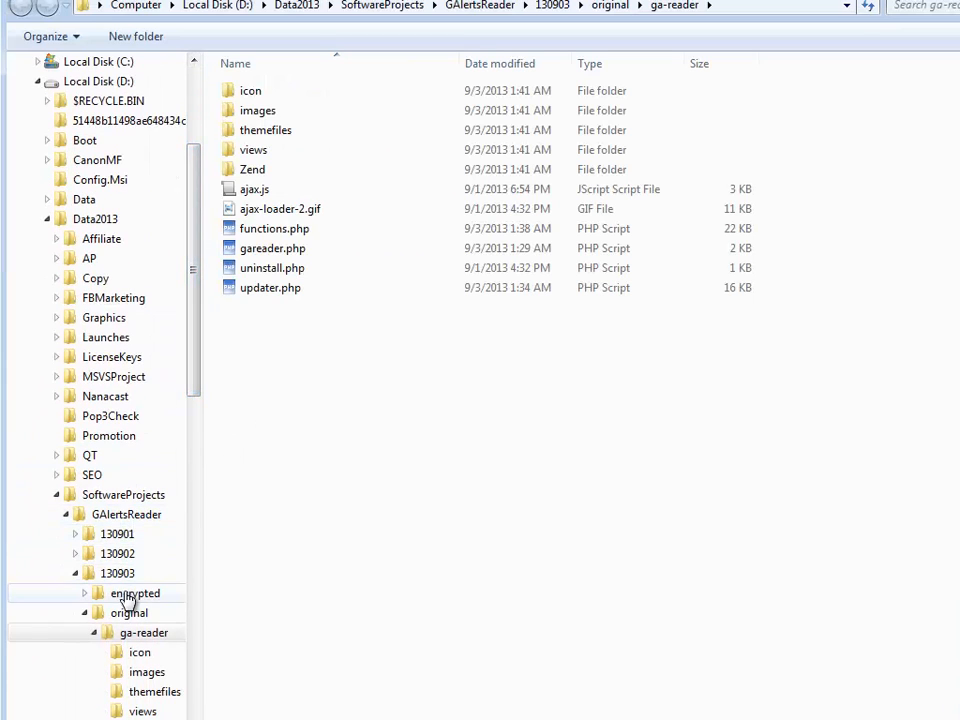
left_click(134, 593)
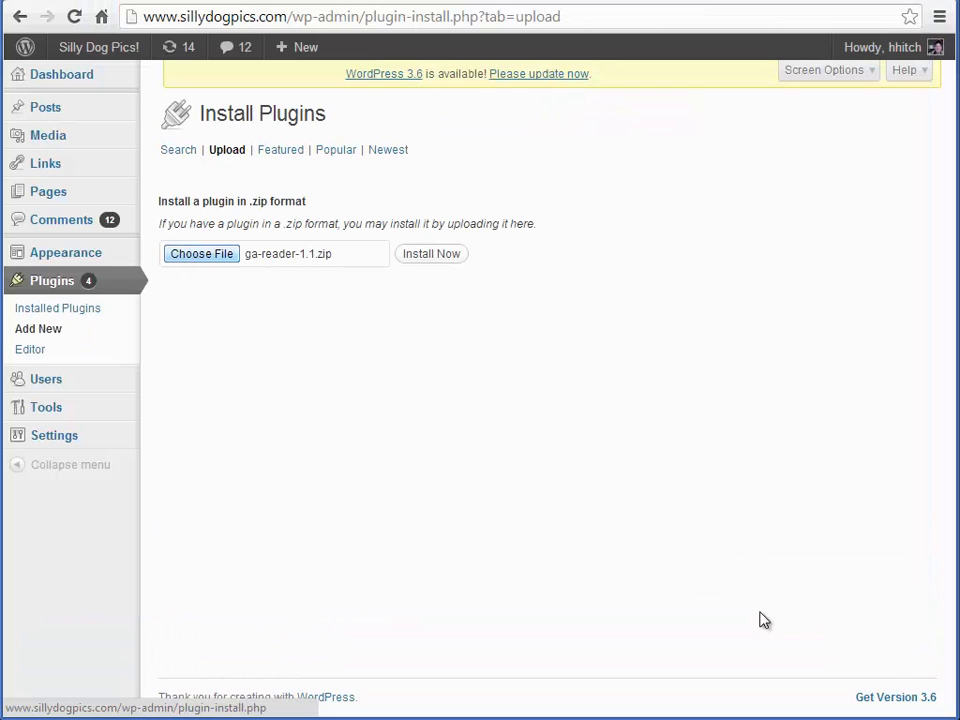
Install the plugin from ga-reader-1.1.zip until 'Plugin installed successfully' appears.
left_click(431, 253)
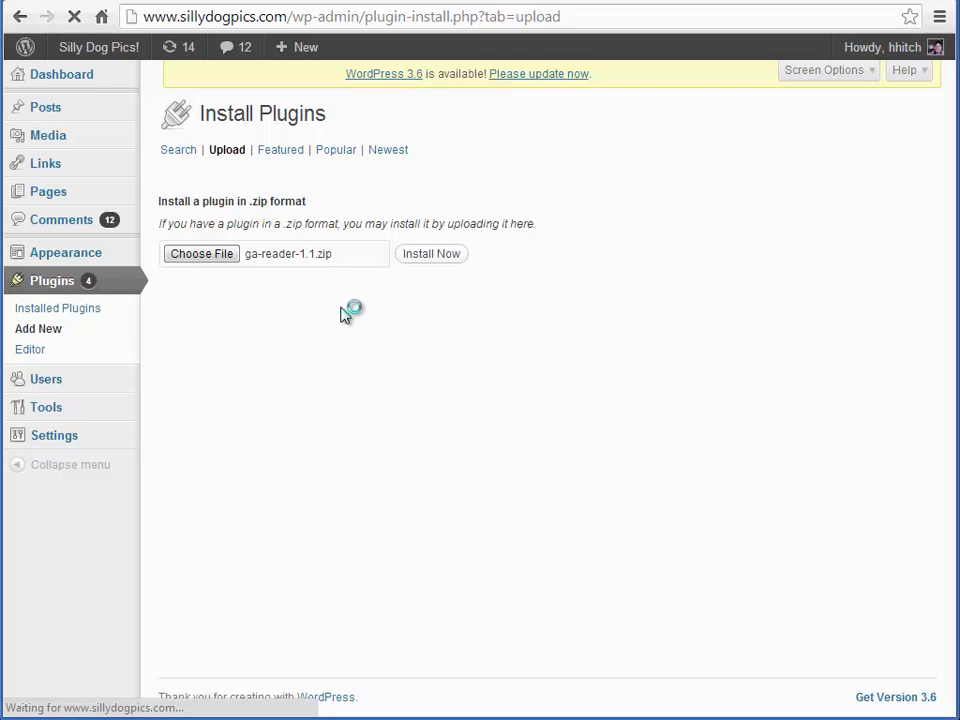
left_click(431, 253)
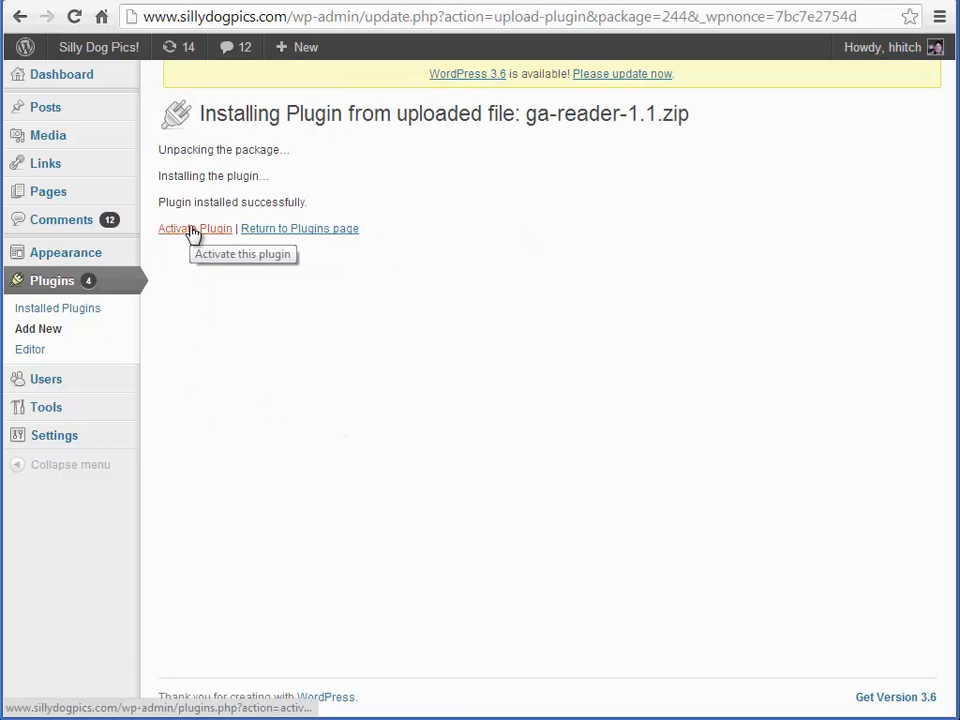
Activate GAlerts Reader 1.1 and highlight the 'Plugin activated' confirmation.
left_click(195, 228)
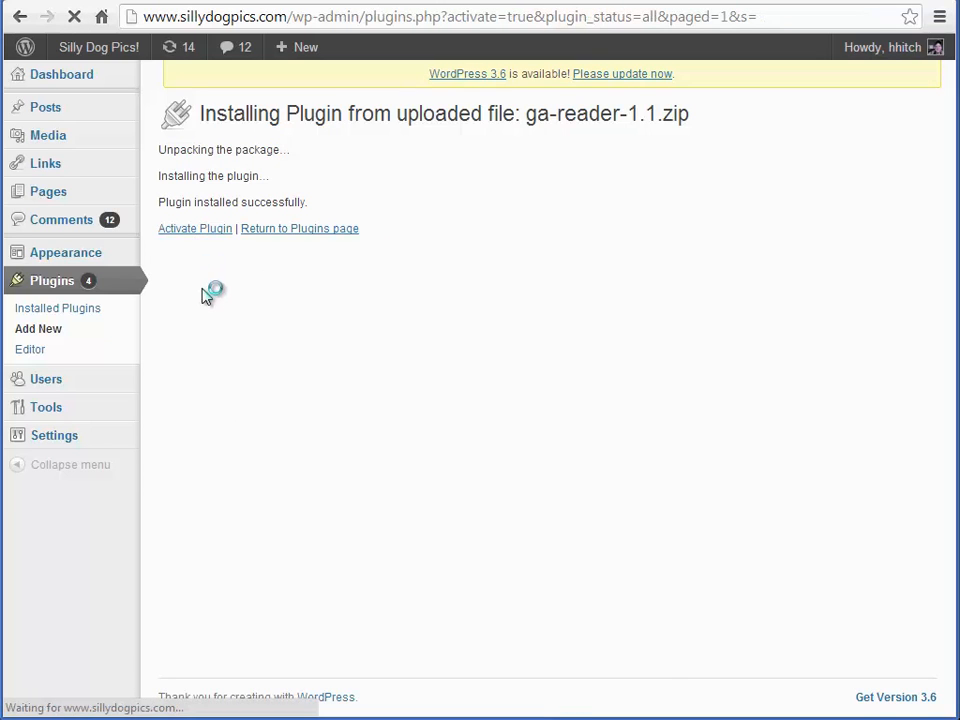
left_click(195, 228)
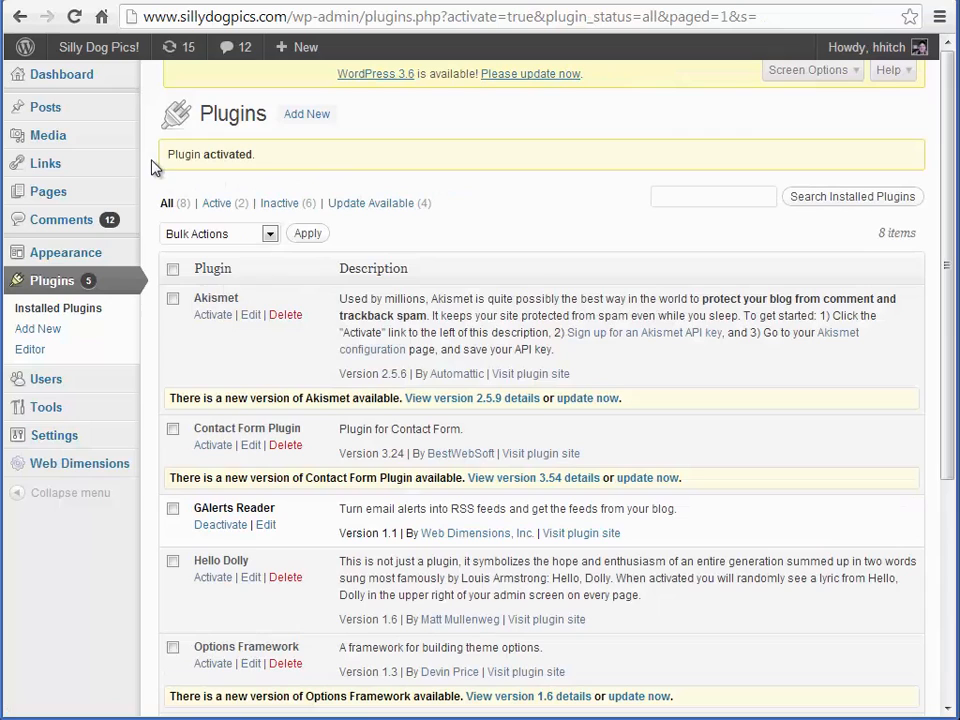
double_click(210, 154)
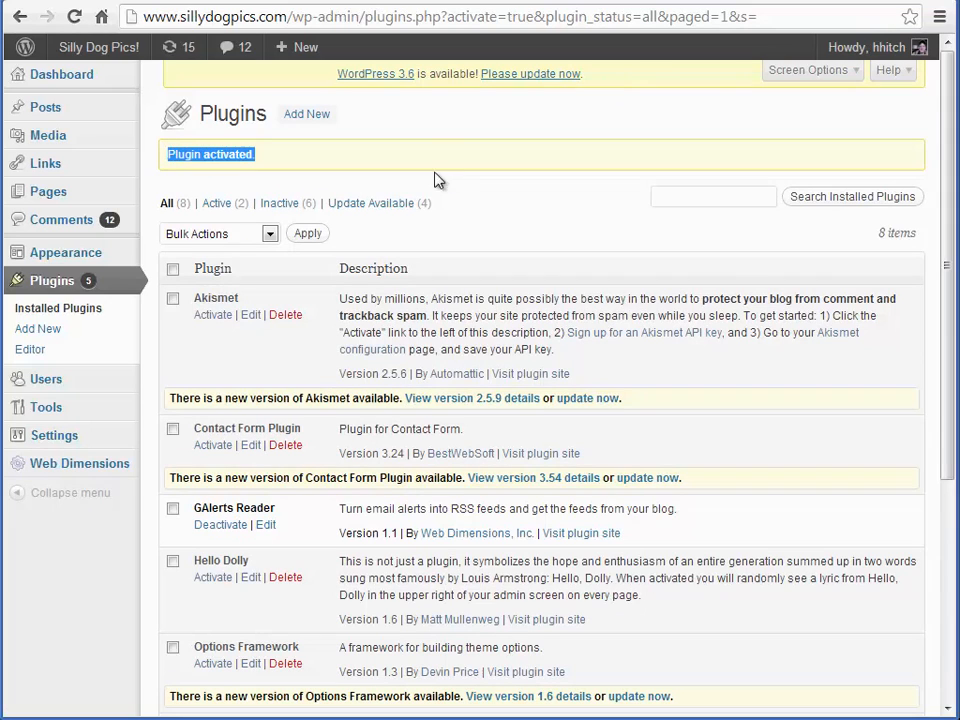
mouse_move(485, 188)
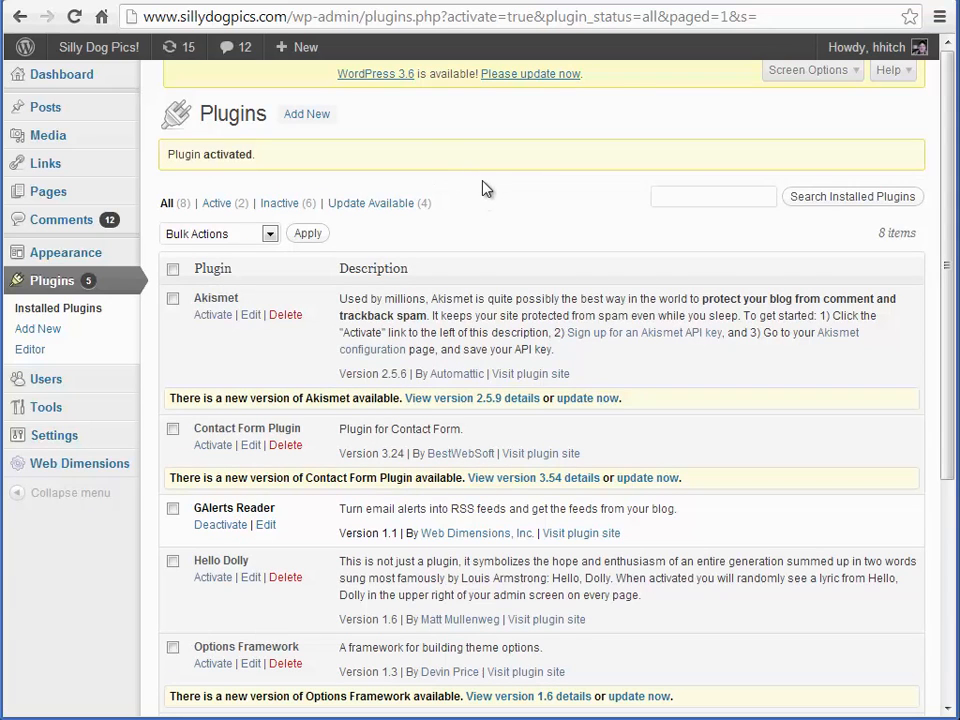
mouse_move(480, 184)
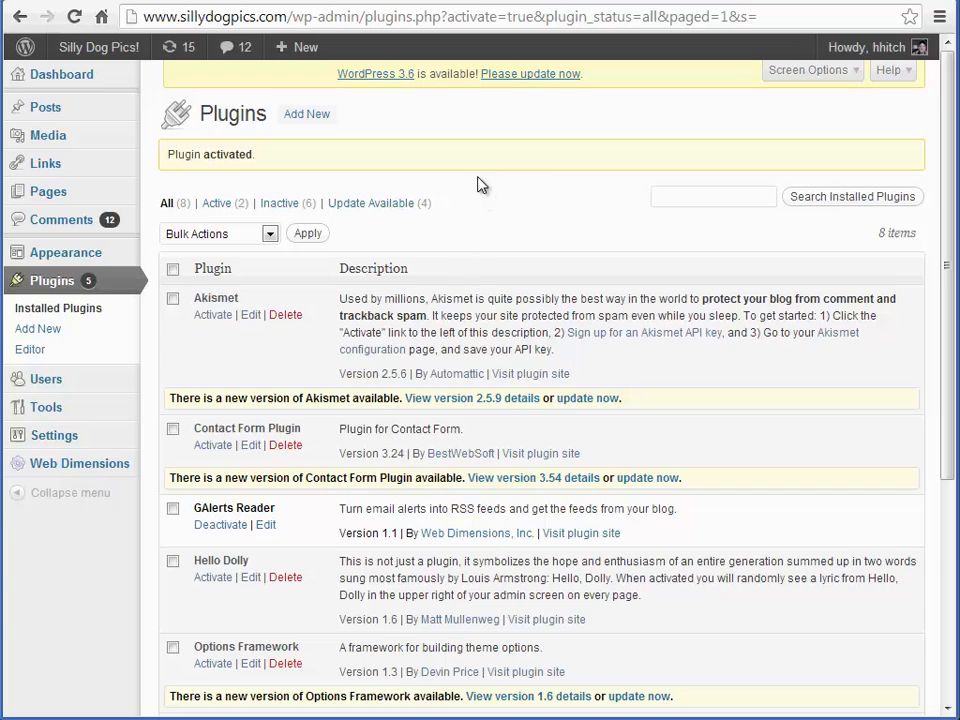